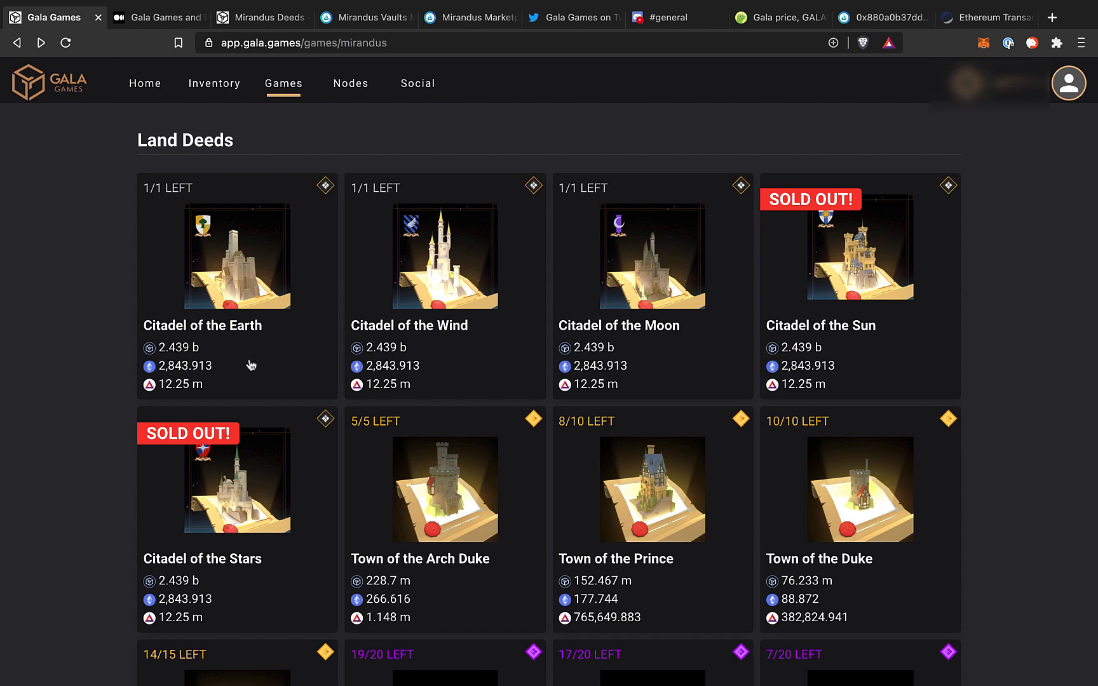
mouse_move(471, 354)
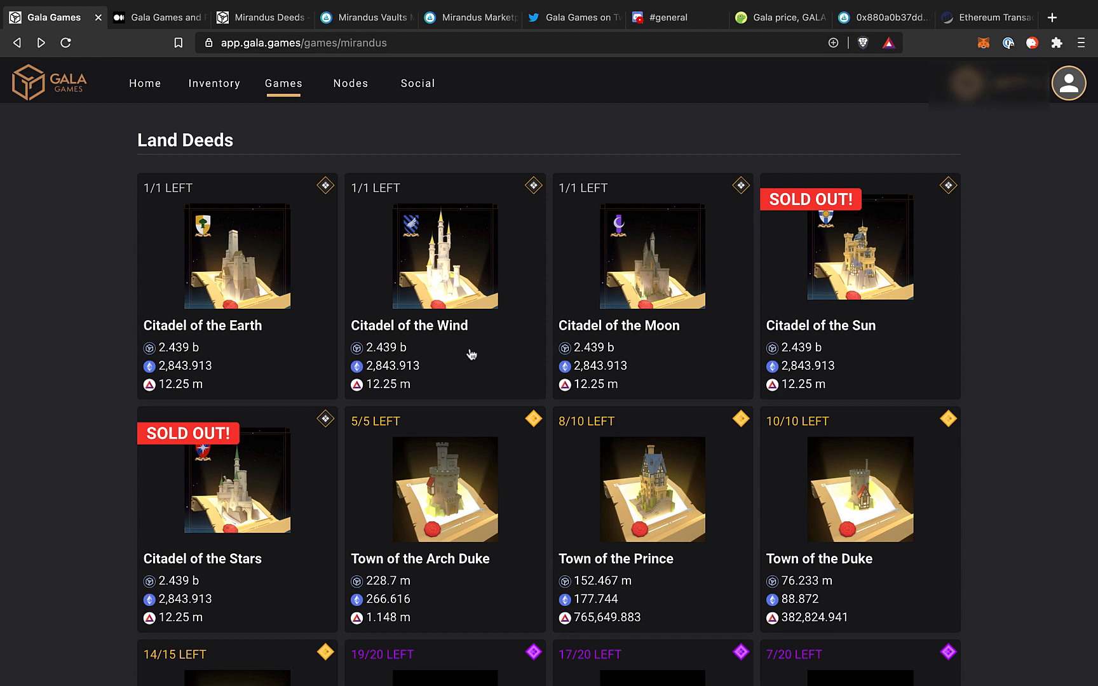
mouse_move(674, 364)
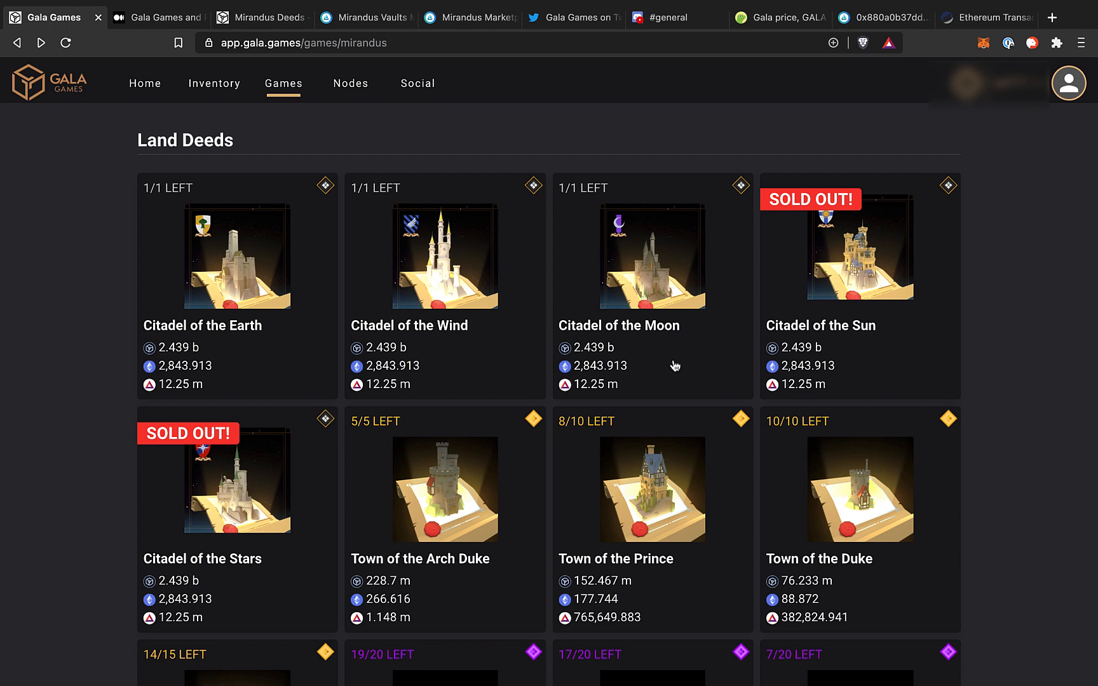
mouse_move(268, 434)
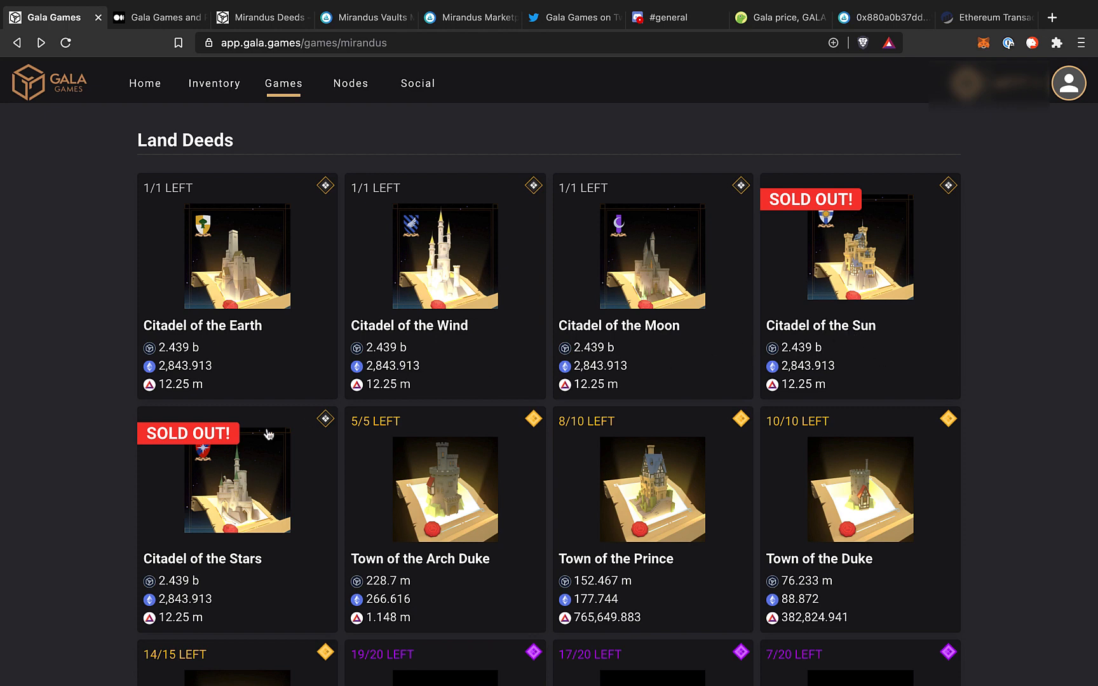
mouse_move(242, 592)
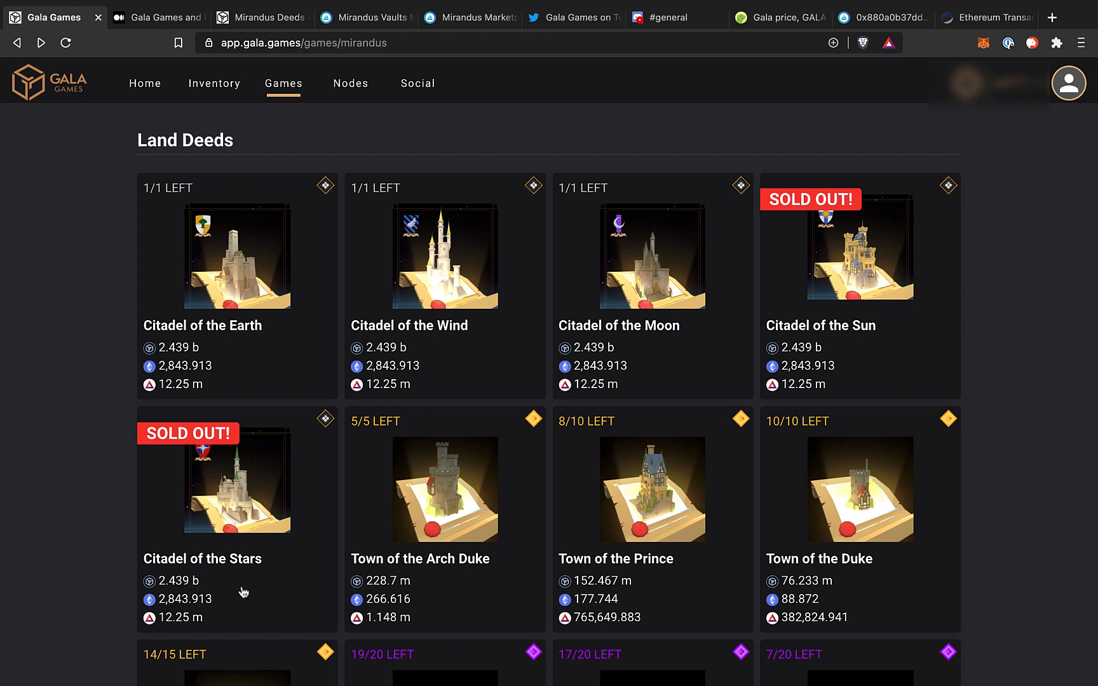
mouse_move(133, 533)
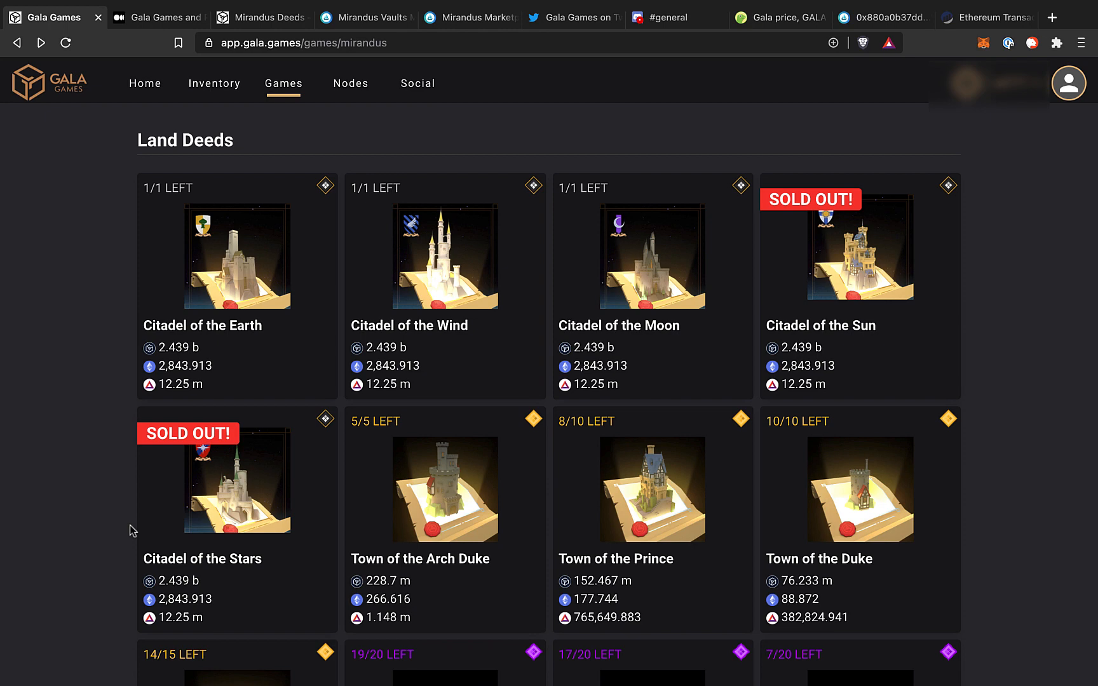
Open the Medium article on the $800K Gala–Polyient NFT sale and scroll through it
click(157, 17)
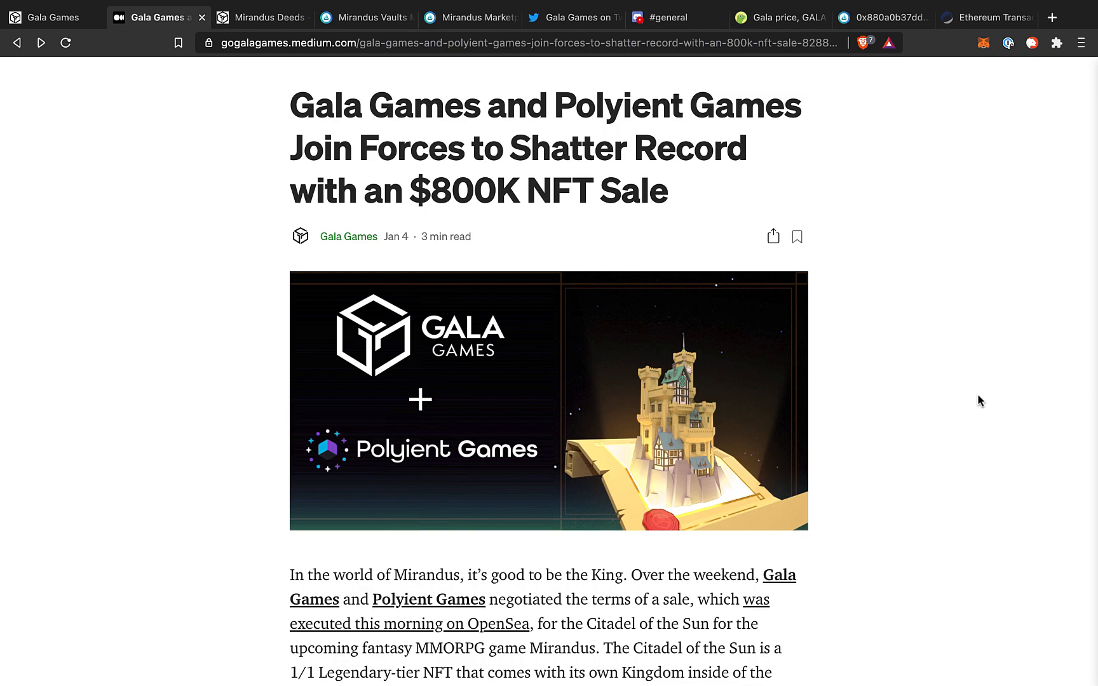
scroll(down, 3)
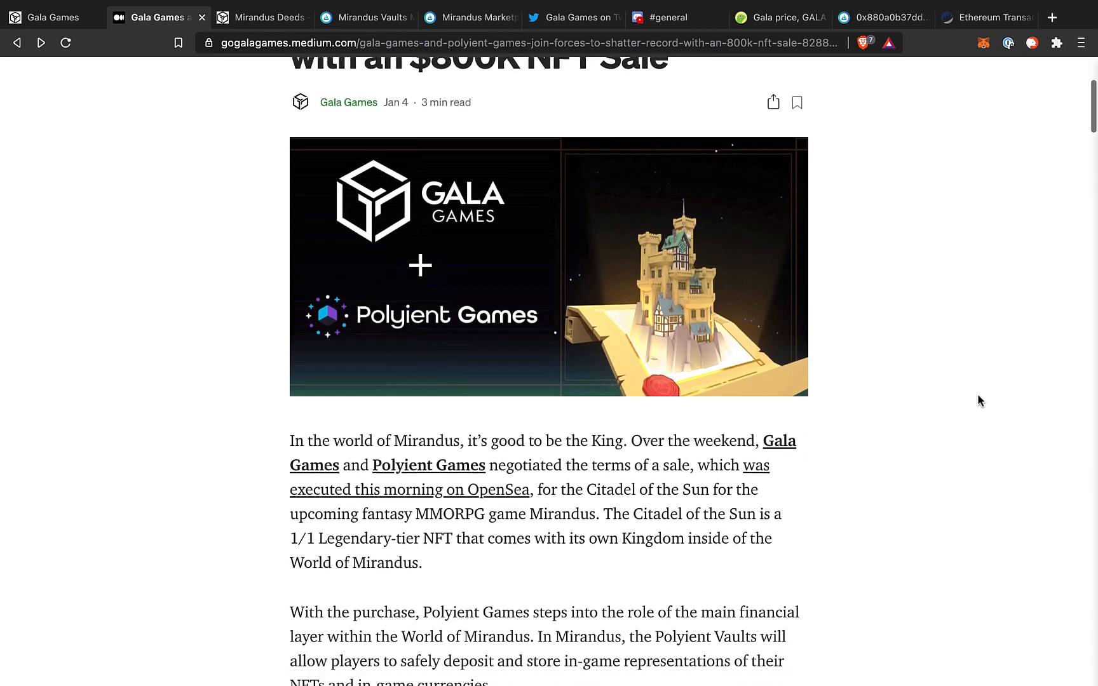
scroll(down, 3)
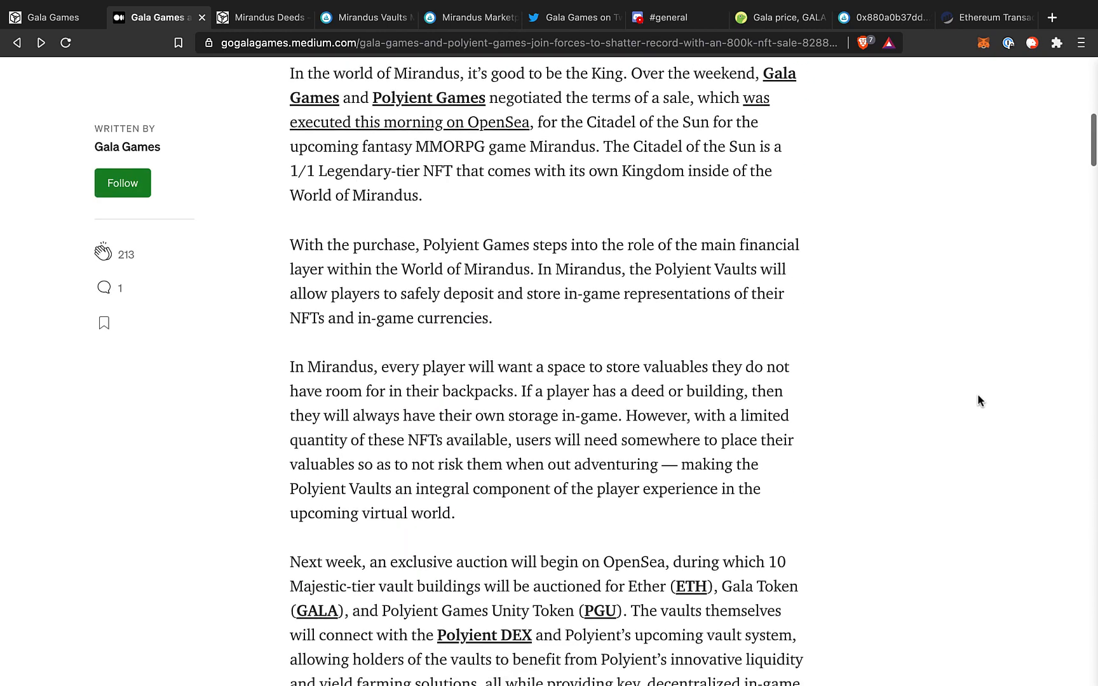
scroll(down, 3)
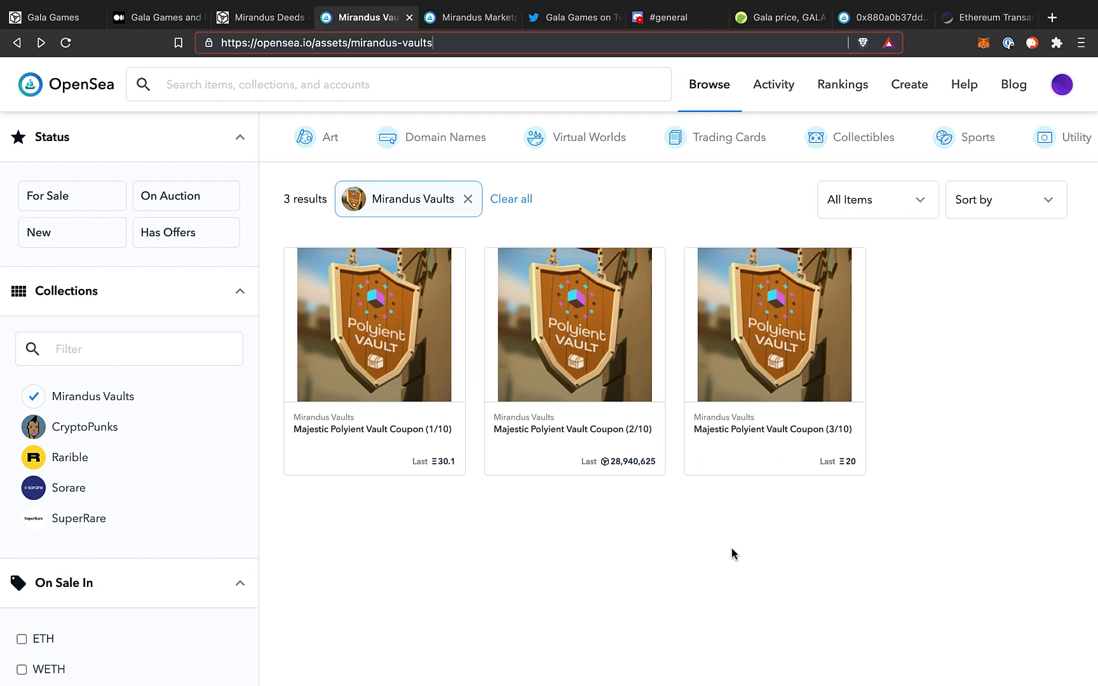
mouse_move(781, 445)
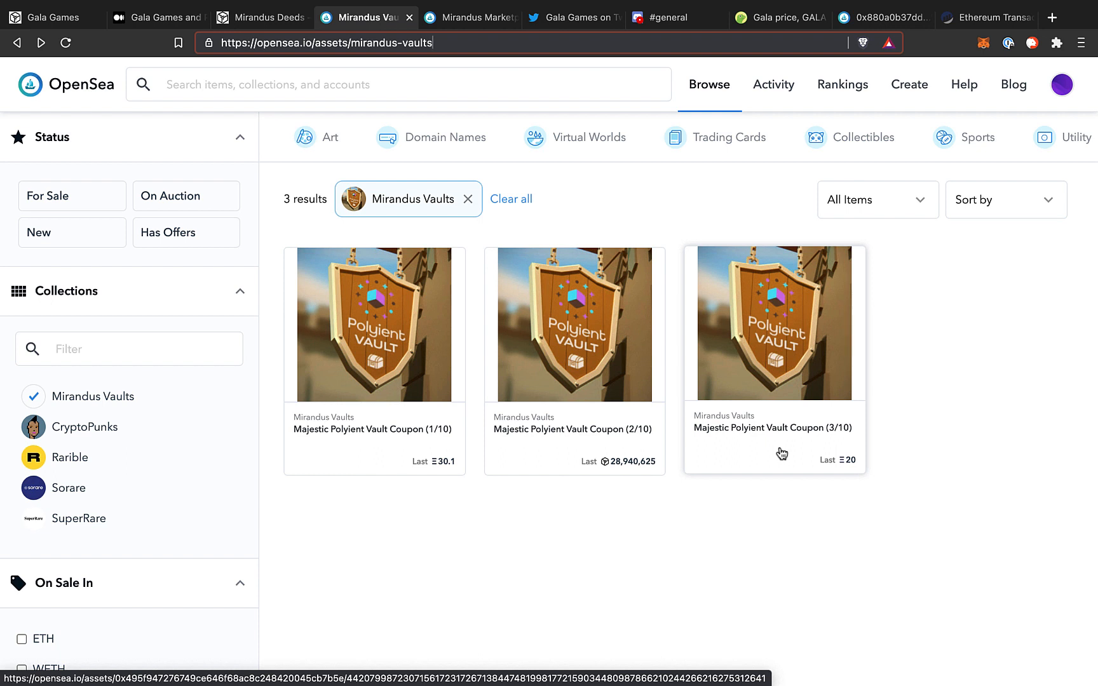
mouse_move(377, 459)
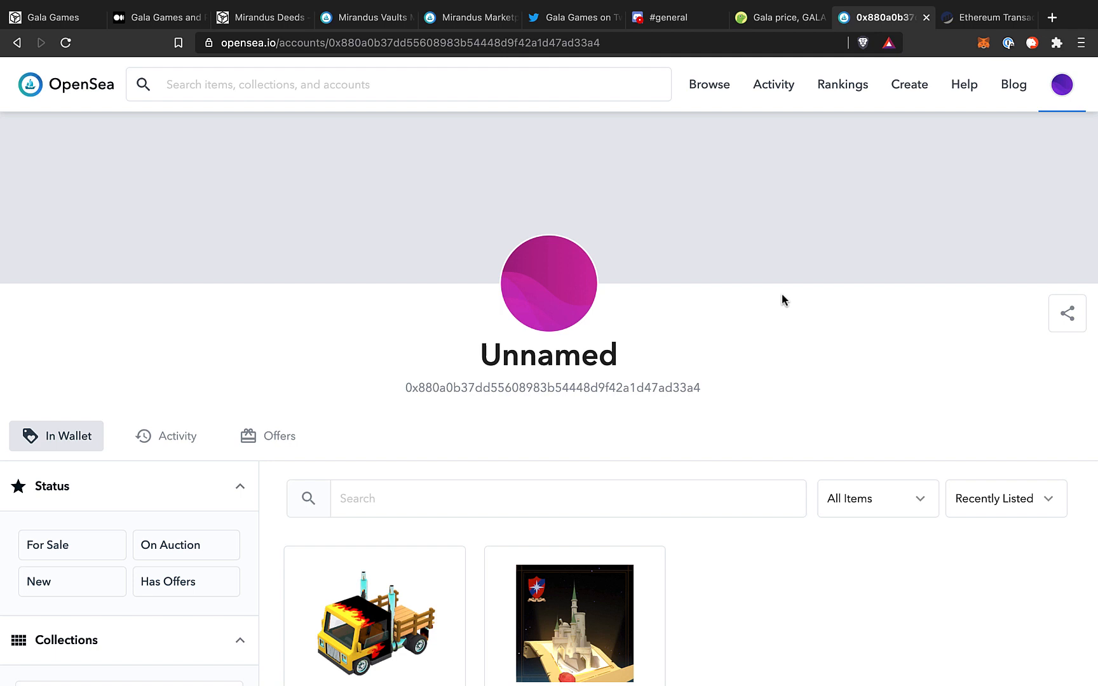
Scroll to the wallet's In Wallet items, then bring up its Etherscan GALA transaction
scroll(down, 3)
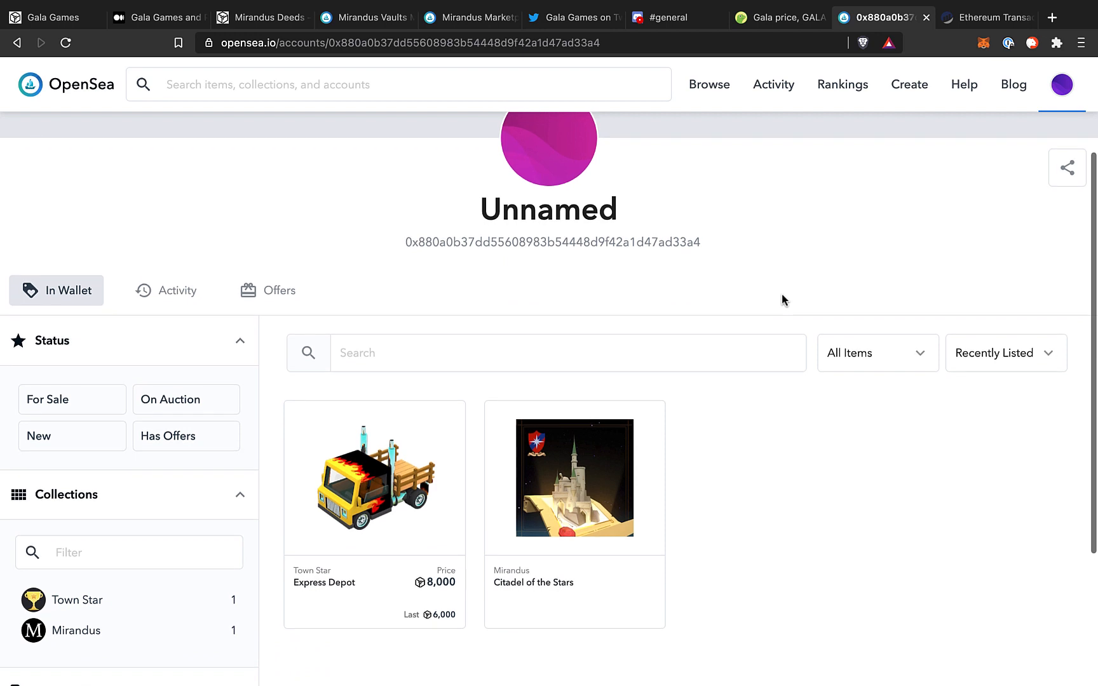
mouse_move(323, 394)
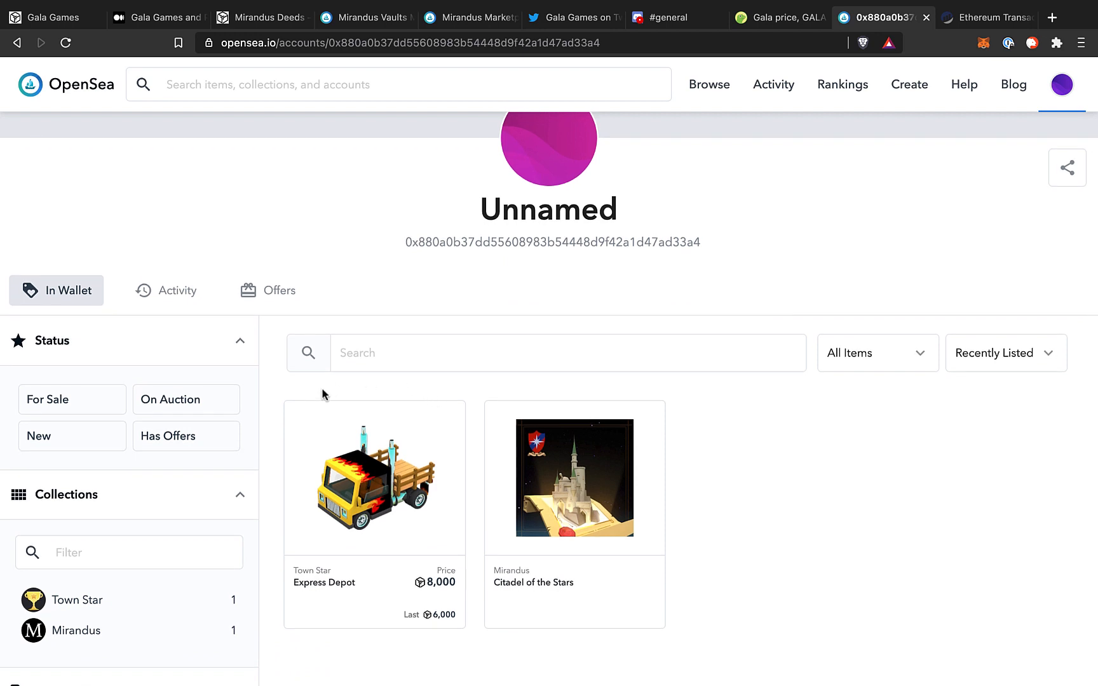
mouse_move(440, 367)
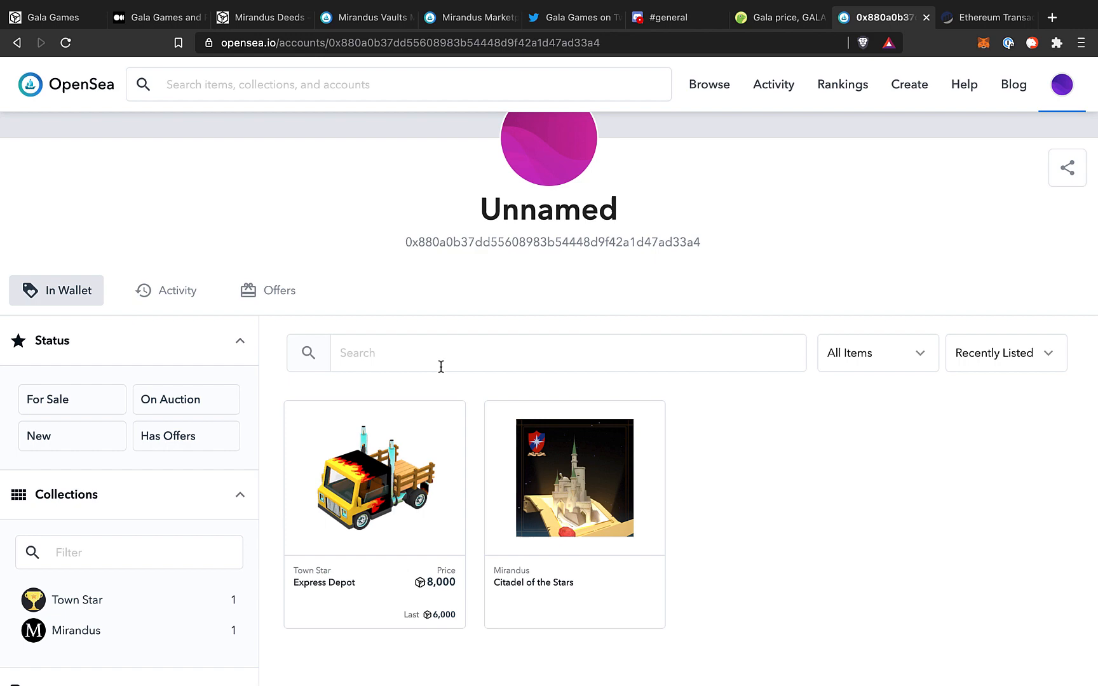
click(986, 18)
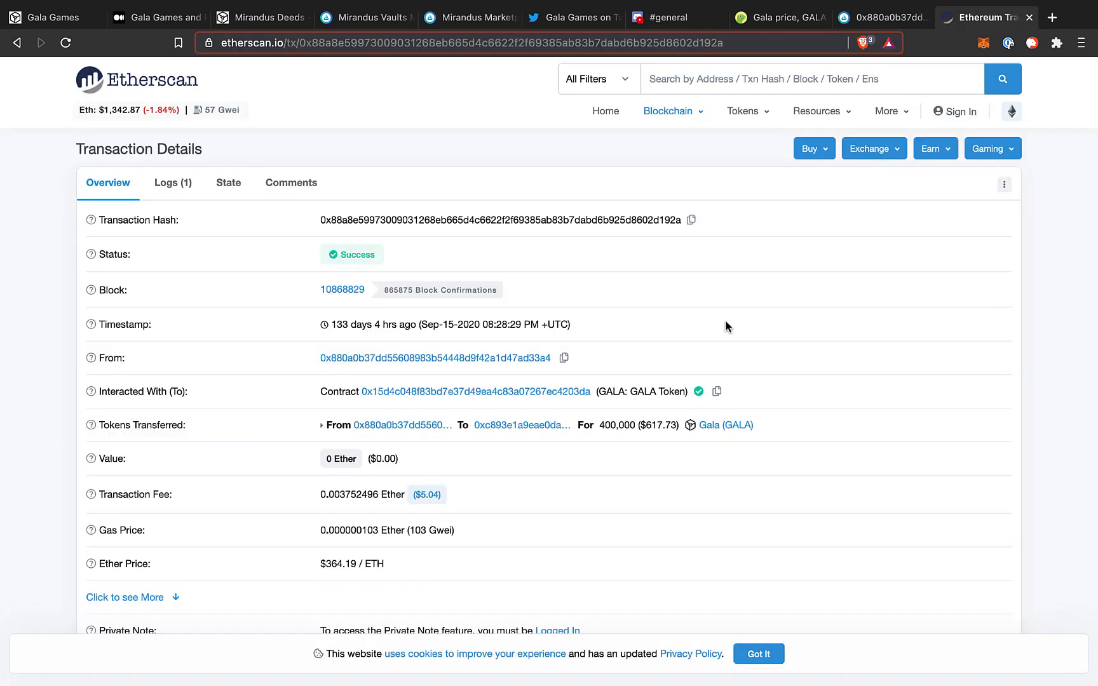
Review the 400,000 GALA transfer details, then return to the Mirandus Land Deeds store
drag(399, 290, 591, 354)
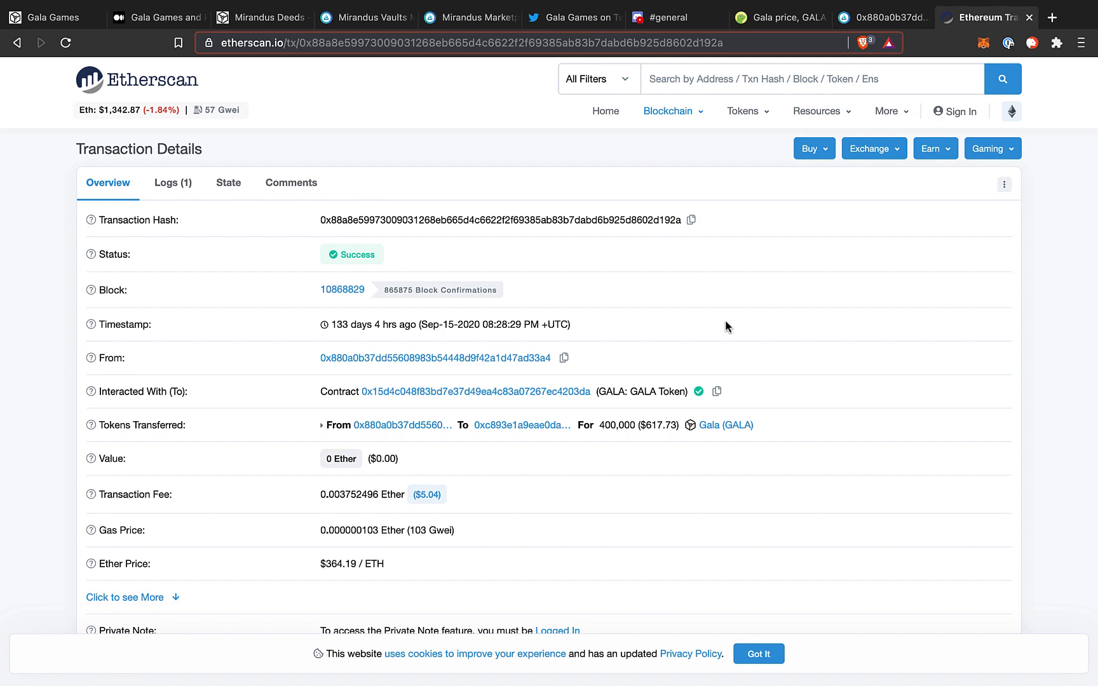
click(49, 16)
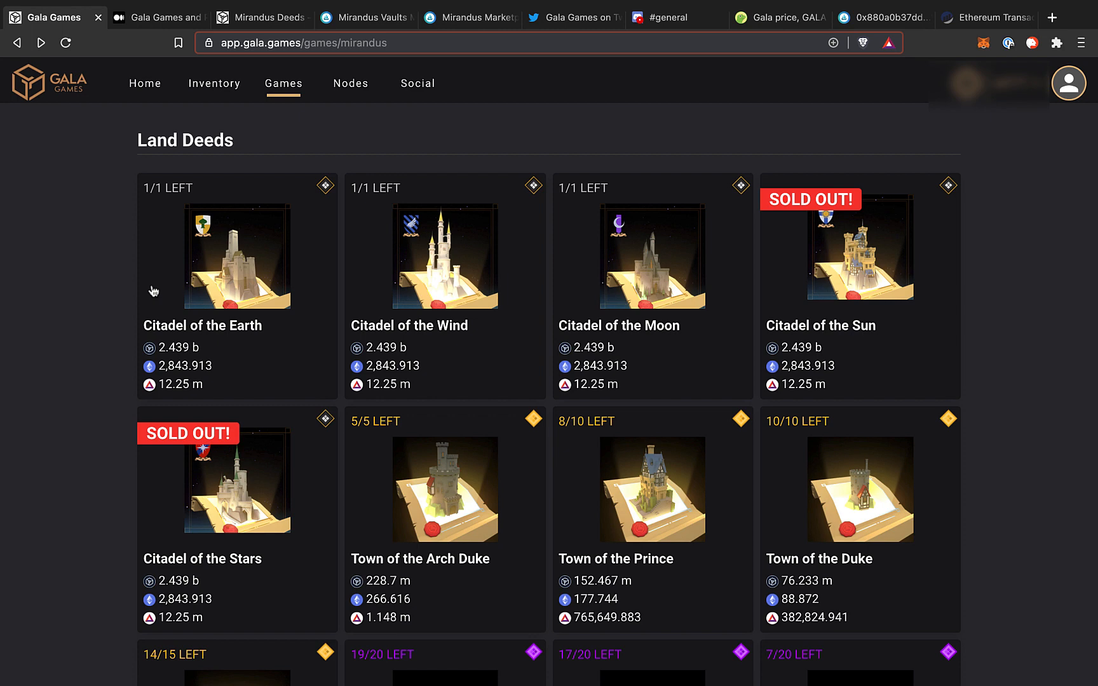
mouse_move(229, 274)
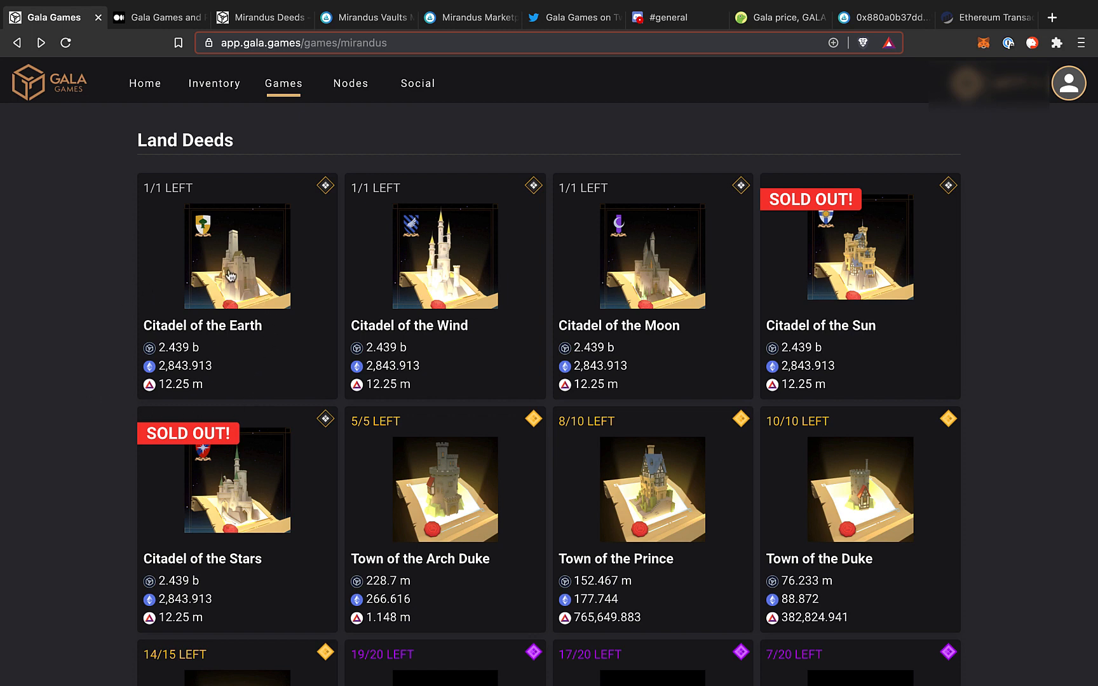
mouse_move(128, 309)
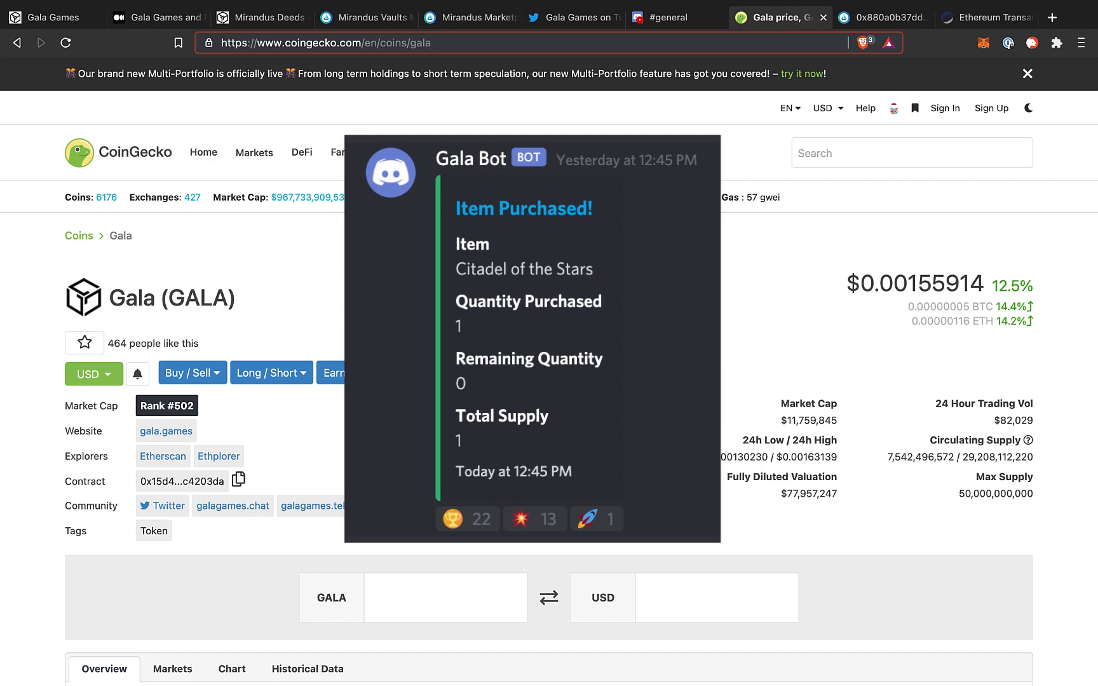
mouse_move(836, 42)
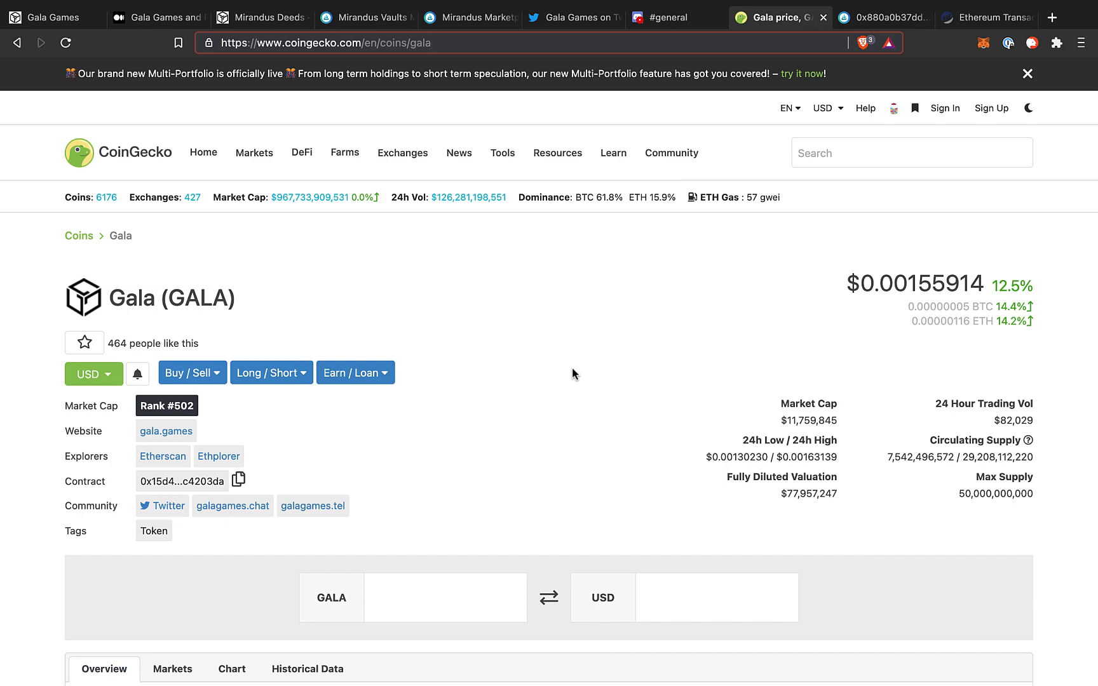
mouse_move(704, 221)
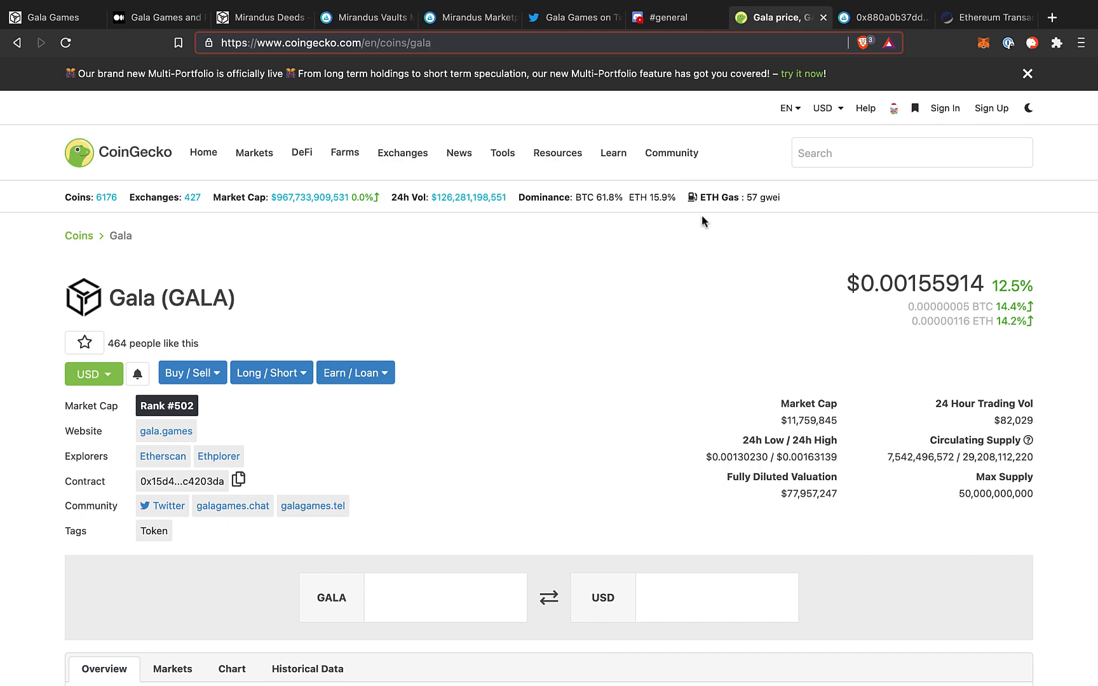
Scroll the Mirandus deed grid down past Ranching Hamlet, Farming Hamlet and Outpost to Homestead
click(49, 17)
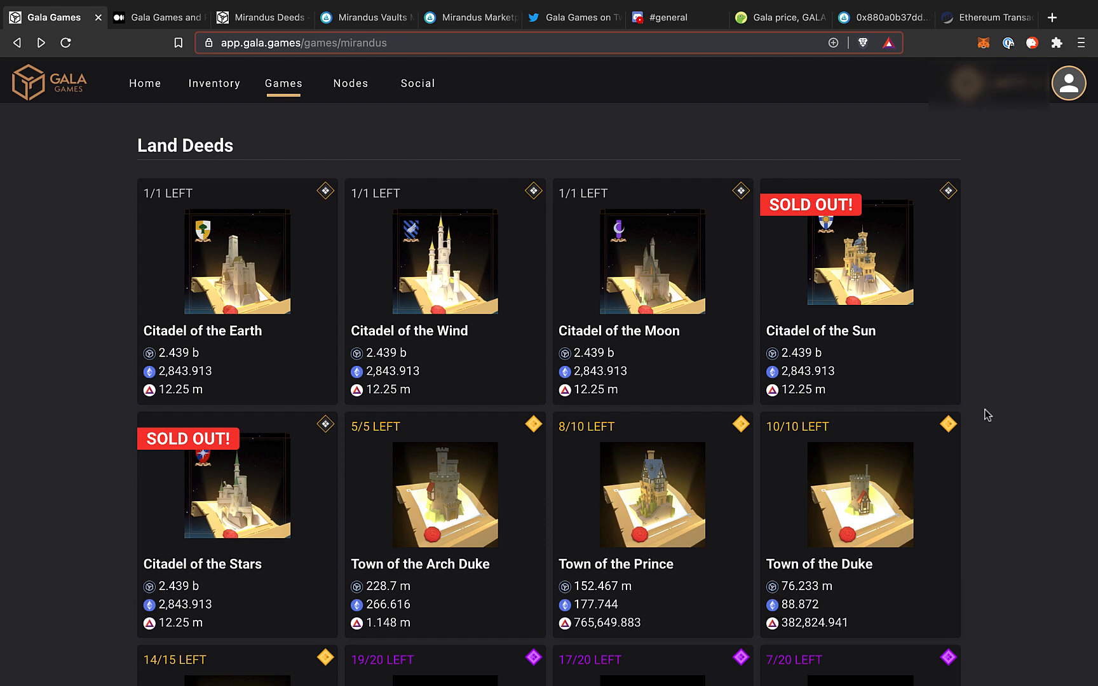
scroll(down, 3)
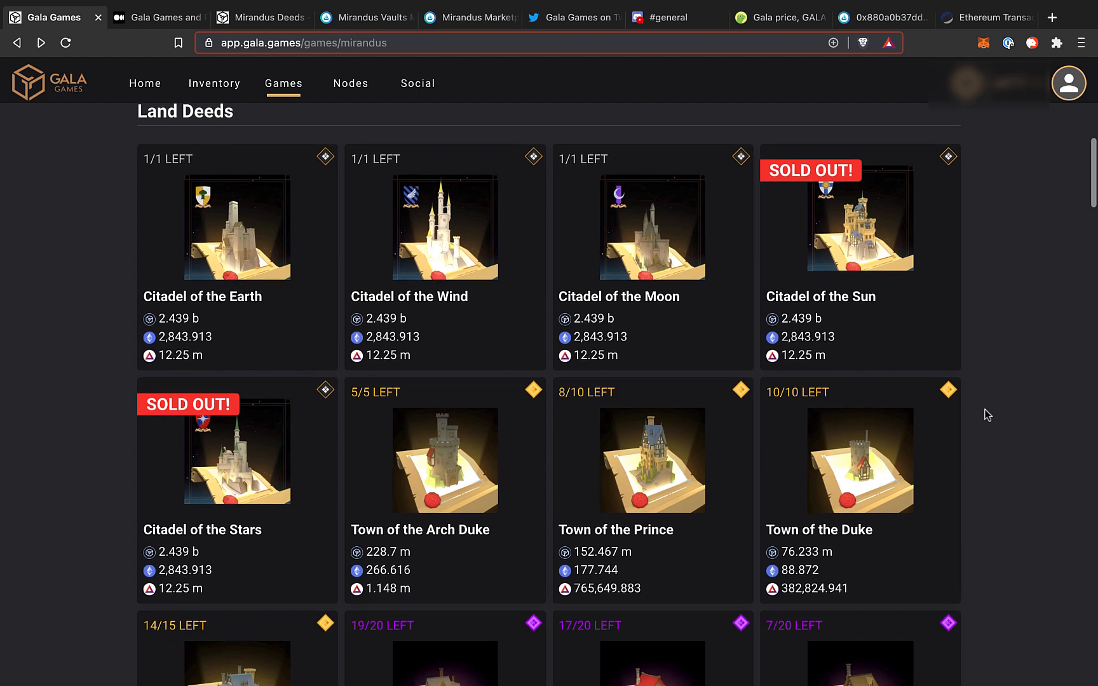
scroll(down, 3)
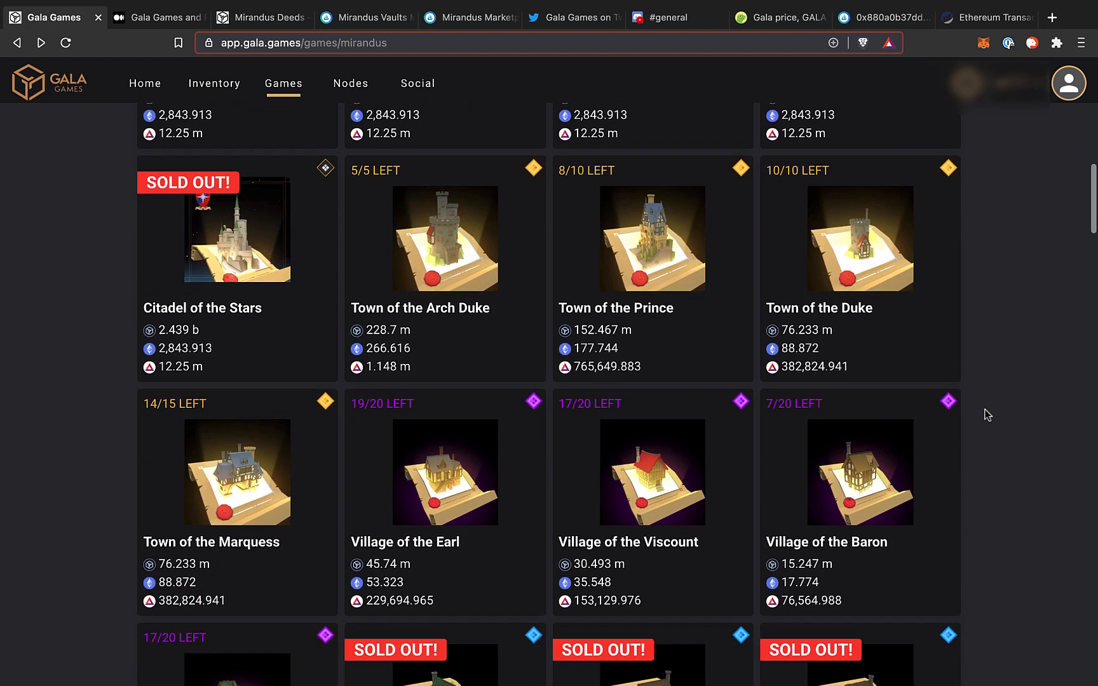
scroll(down, 3)
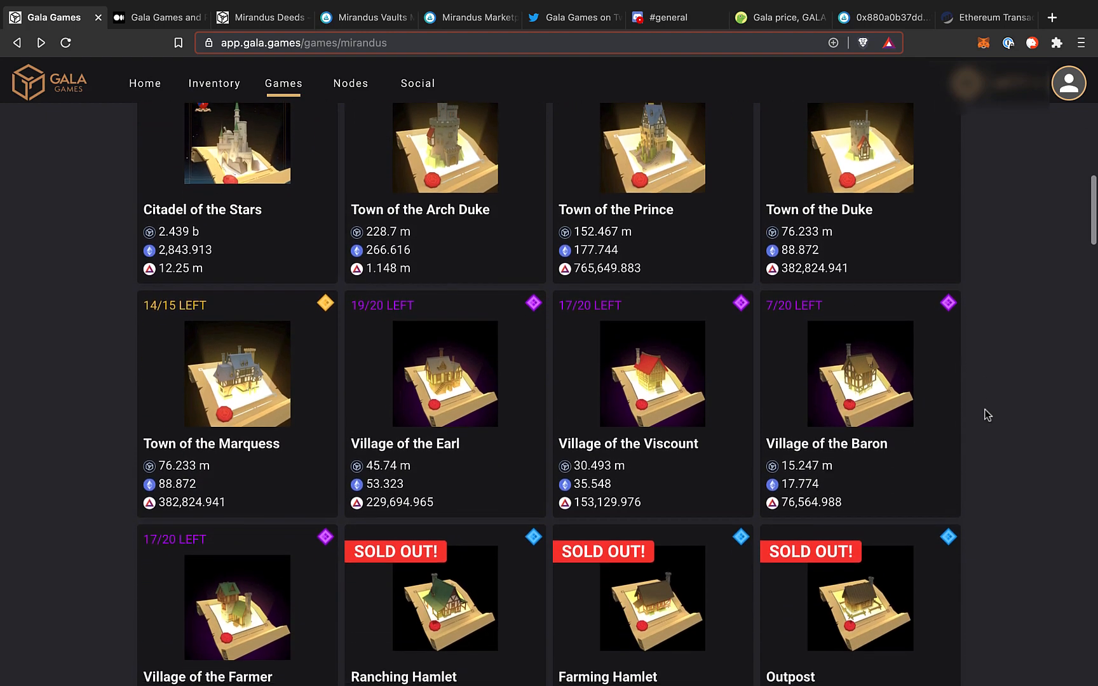
scroll(down, 3)
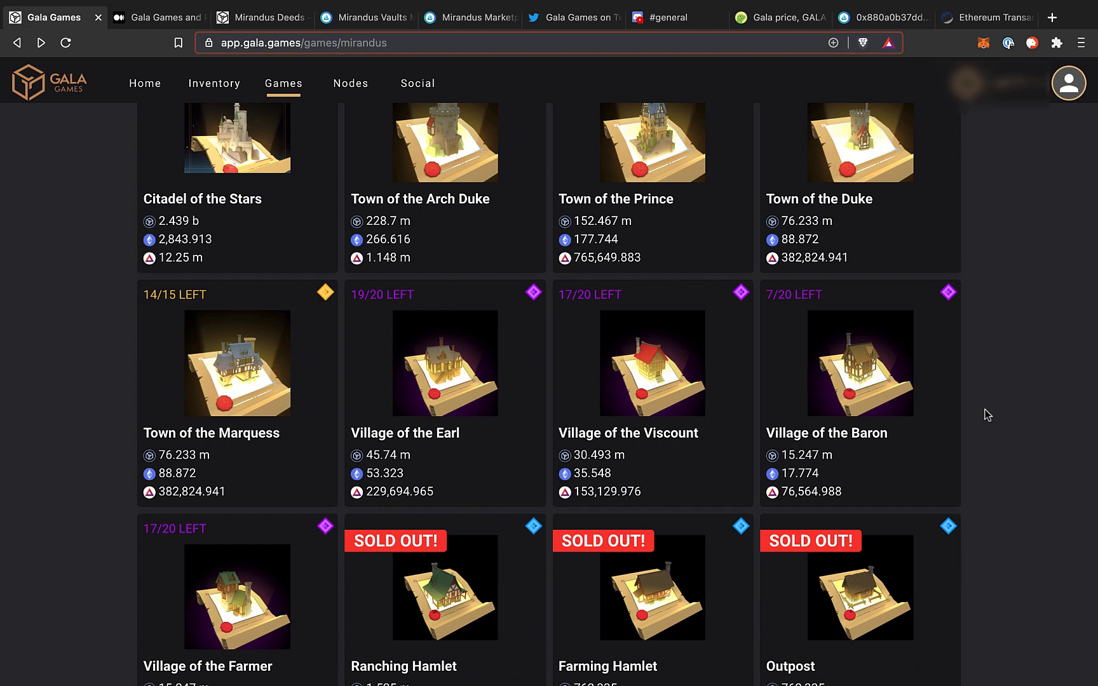
scroll(down, 3)
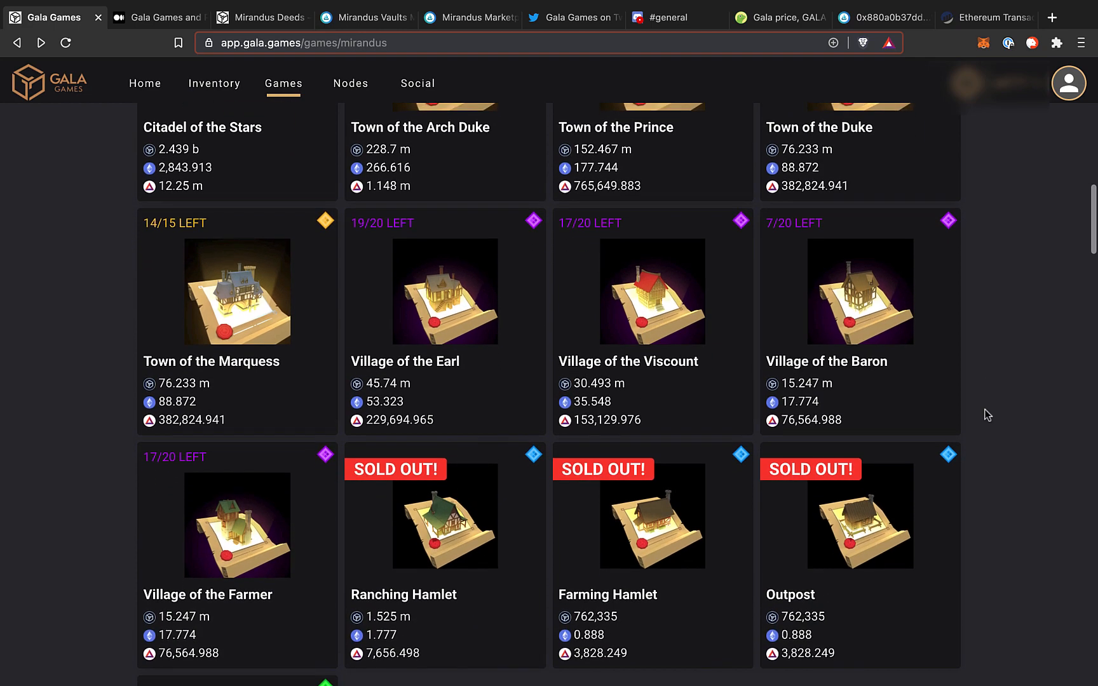
scroll(down, 3)
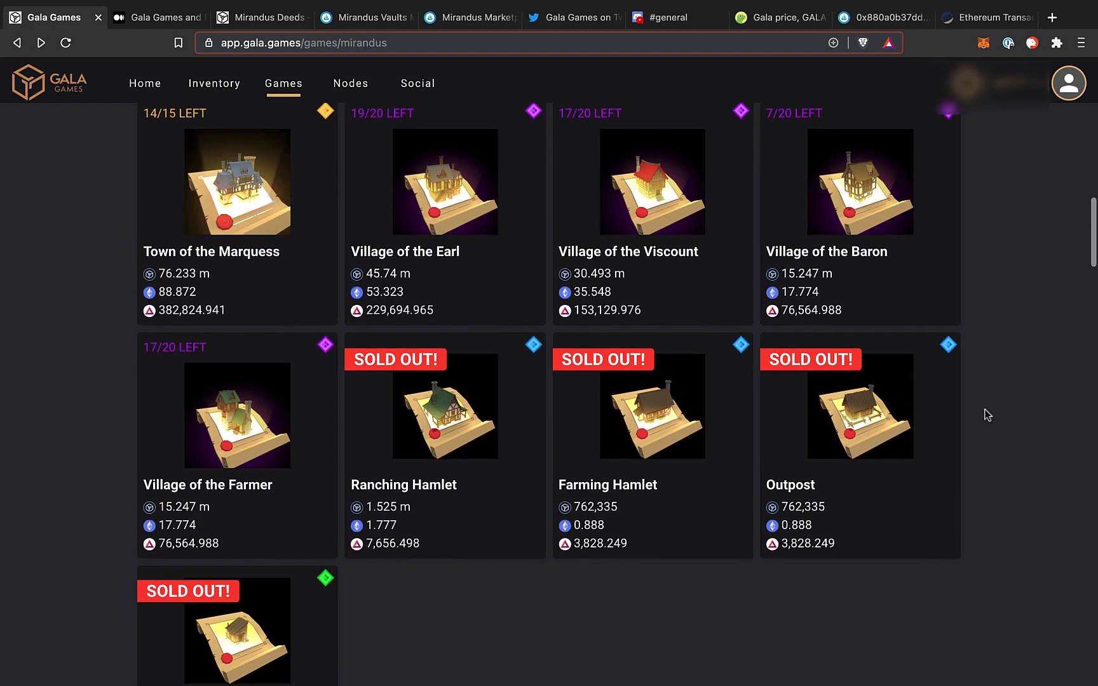
scroll(down, 3)
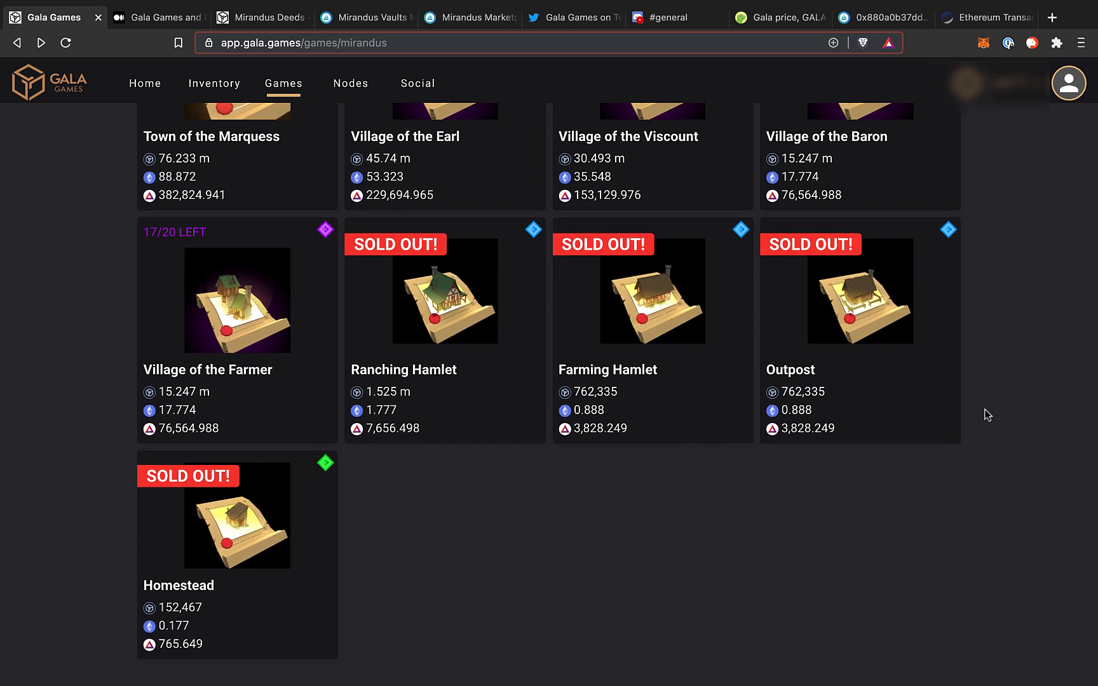
mouse_move(571, 439)
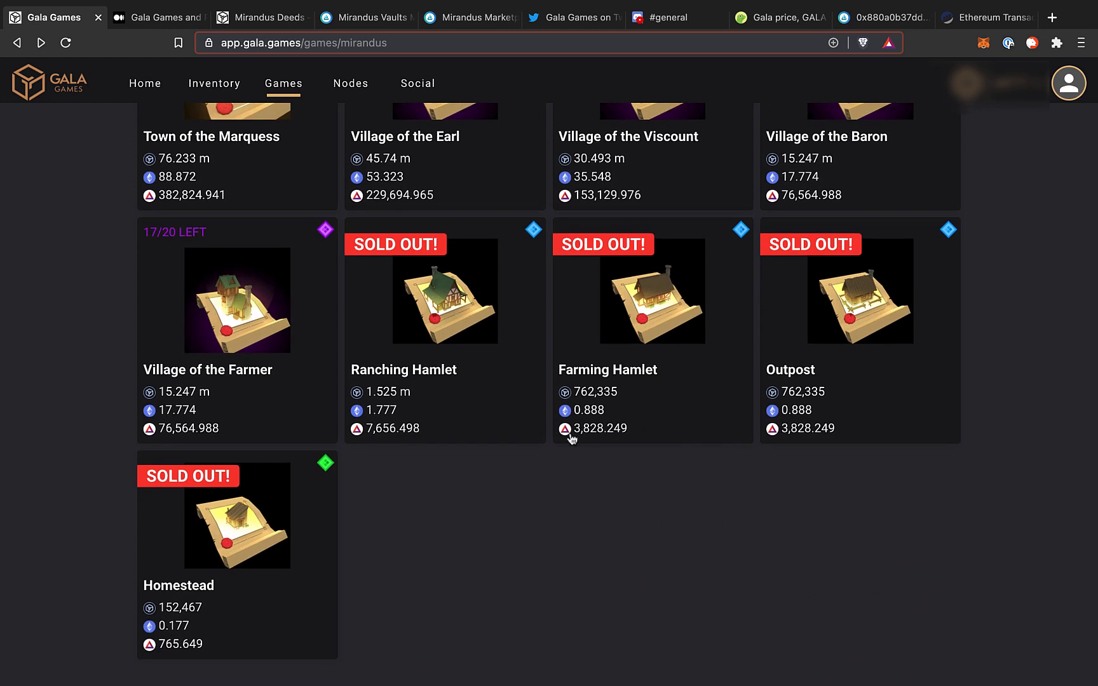
mouse_move(294, 377)
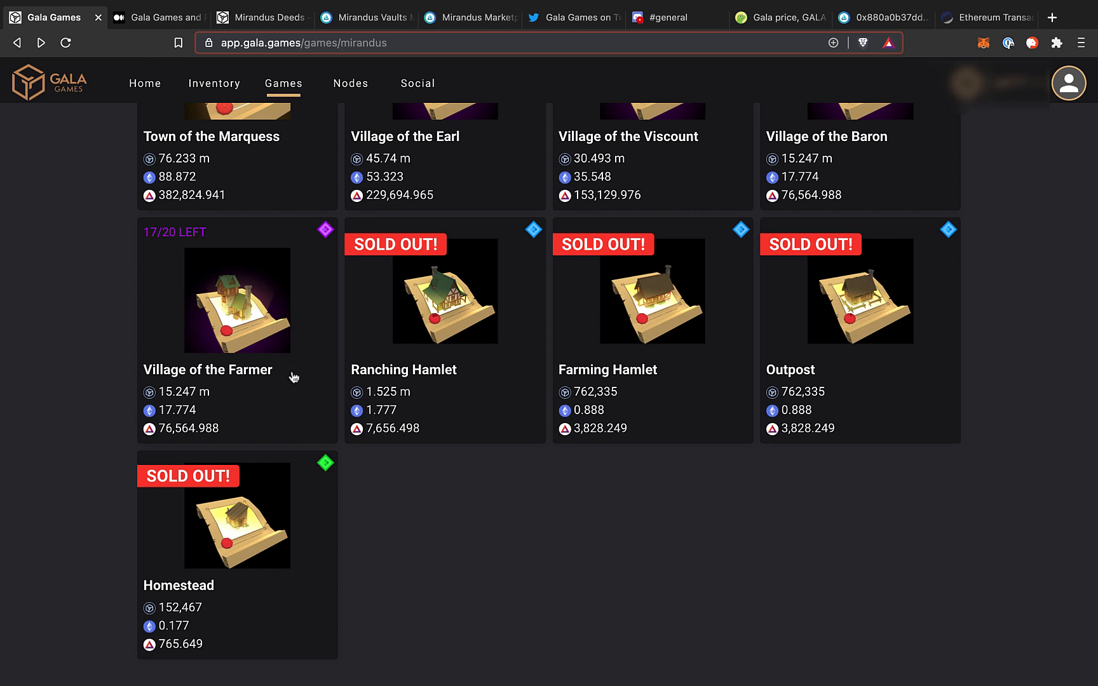
mouse_move(220, 412)
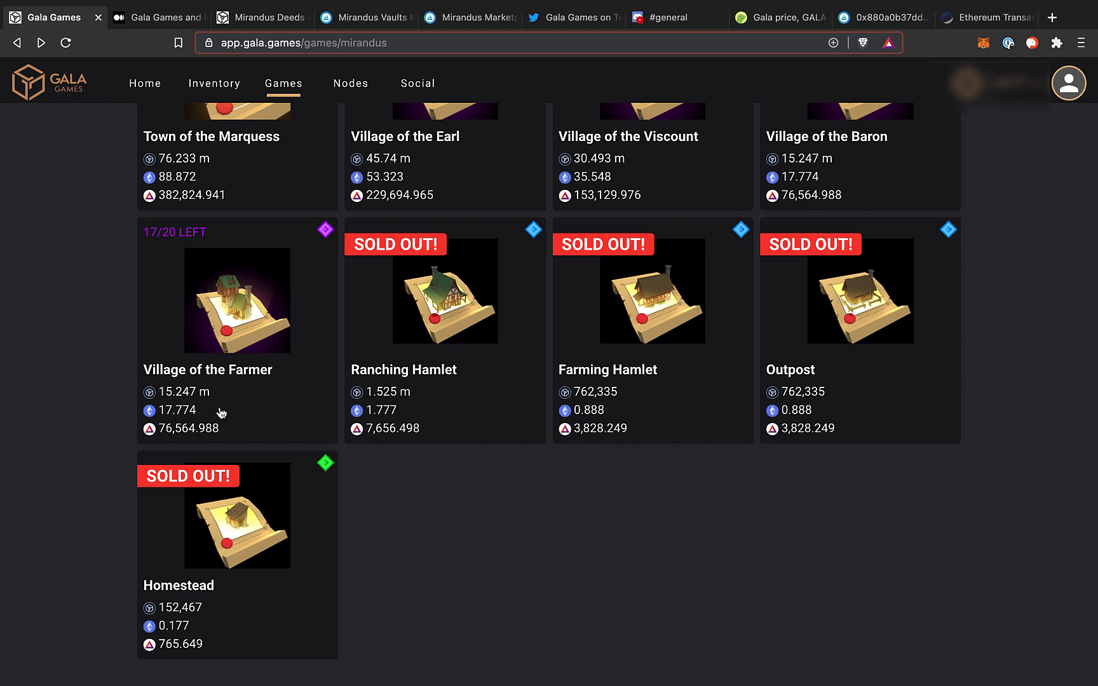
mouse_move(293, 572)
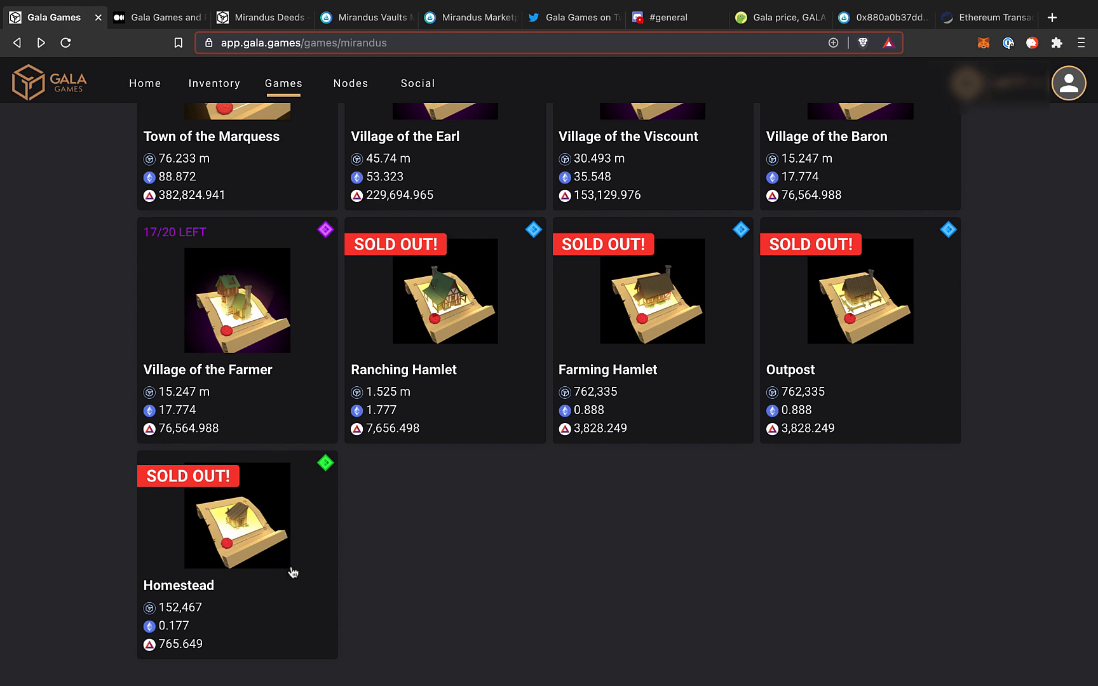
View the OpenSea Mirandus Marketplace listings, then scroll back up the Gala Games deed store
click(469, 16)
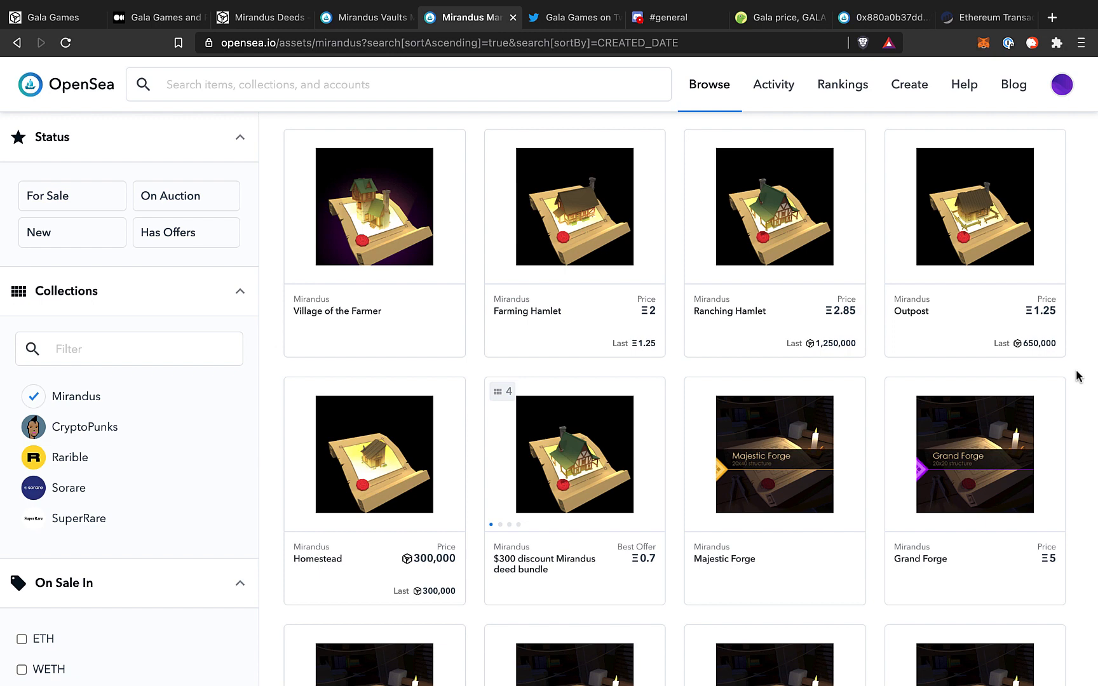
click(49, 16)
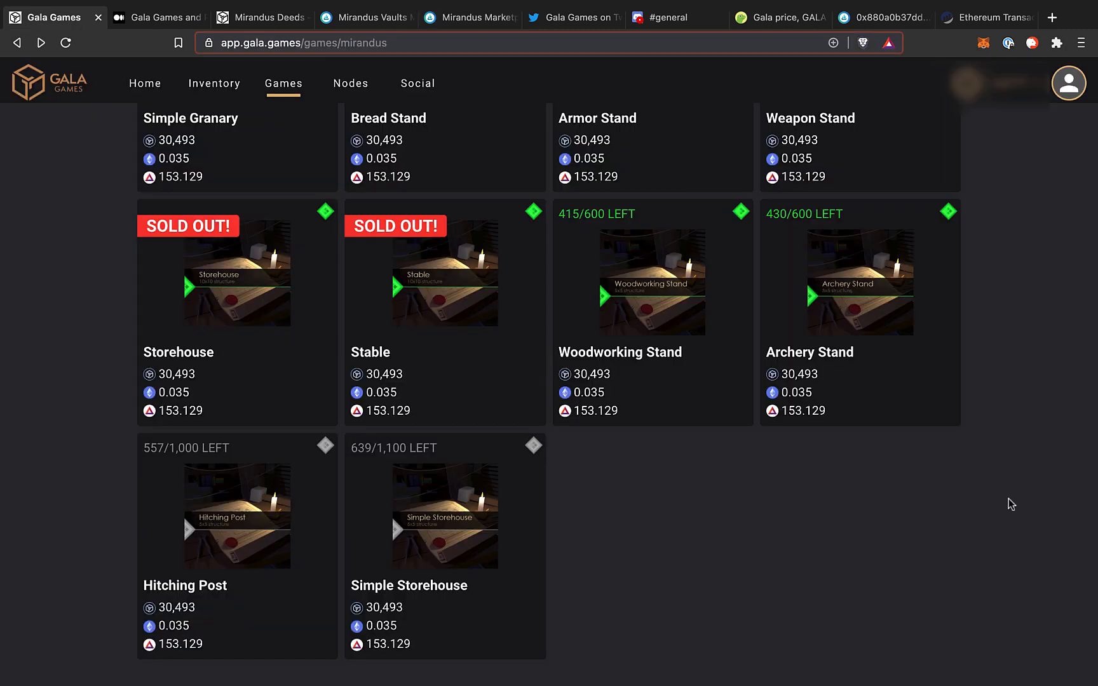
scroll(up, 3)
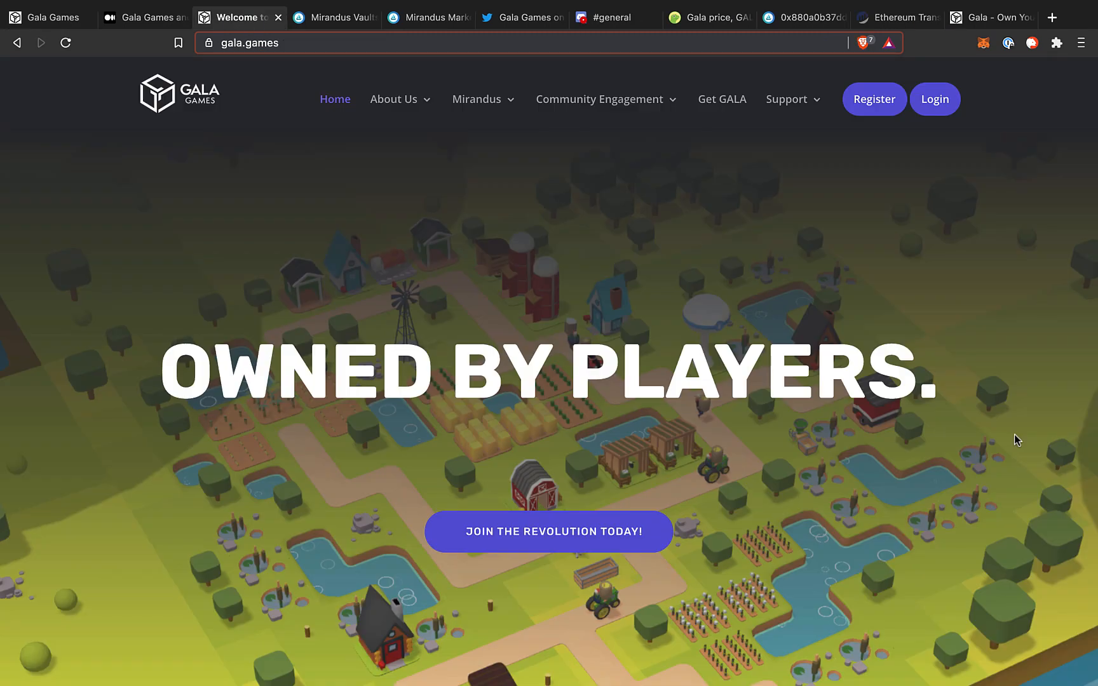
Scroll the gala.games home page down to the Gala Games mission section
scroll(down, 3)
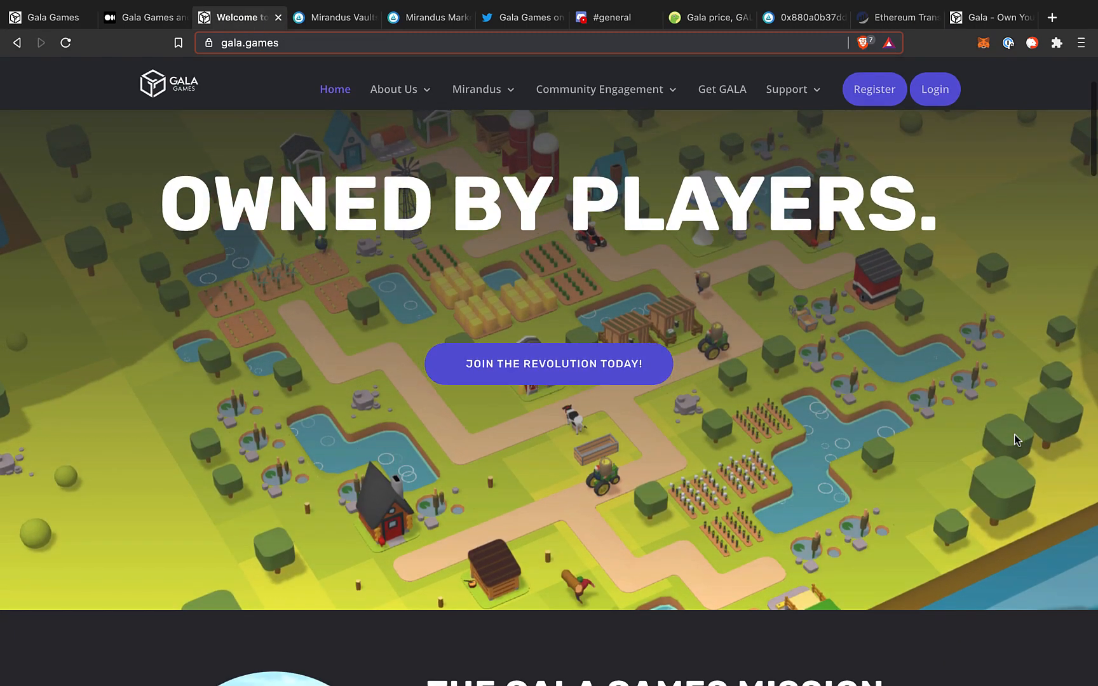
scroll(down, 3)
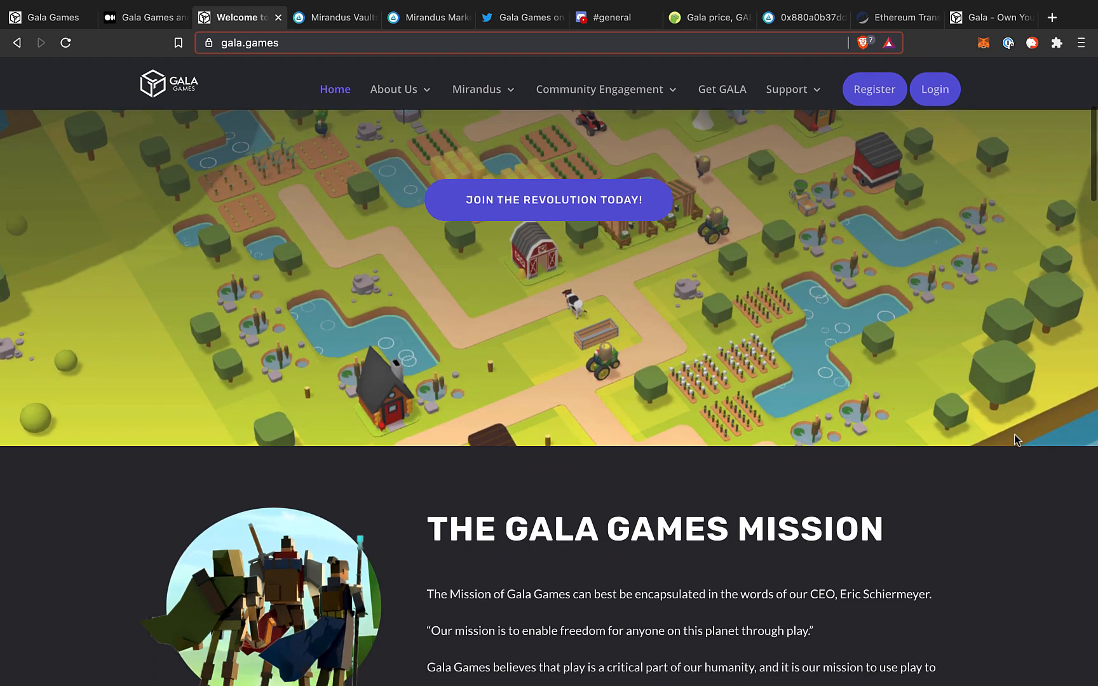
scroll(down, 3)
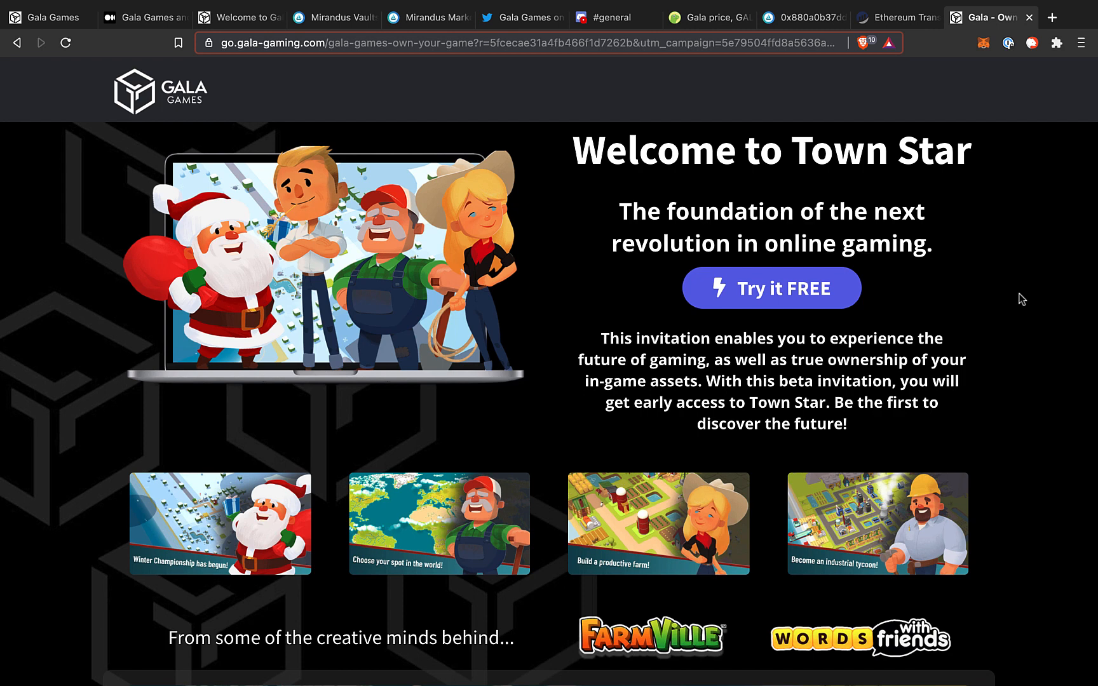
click(240, 17)
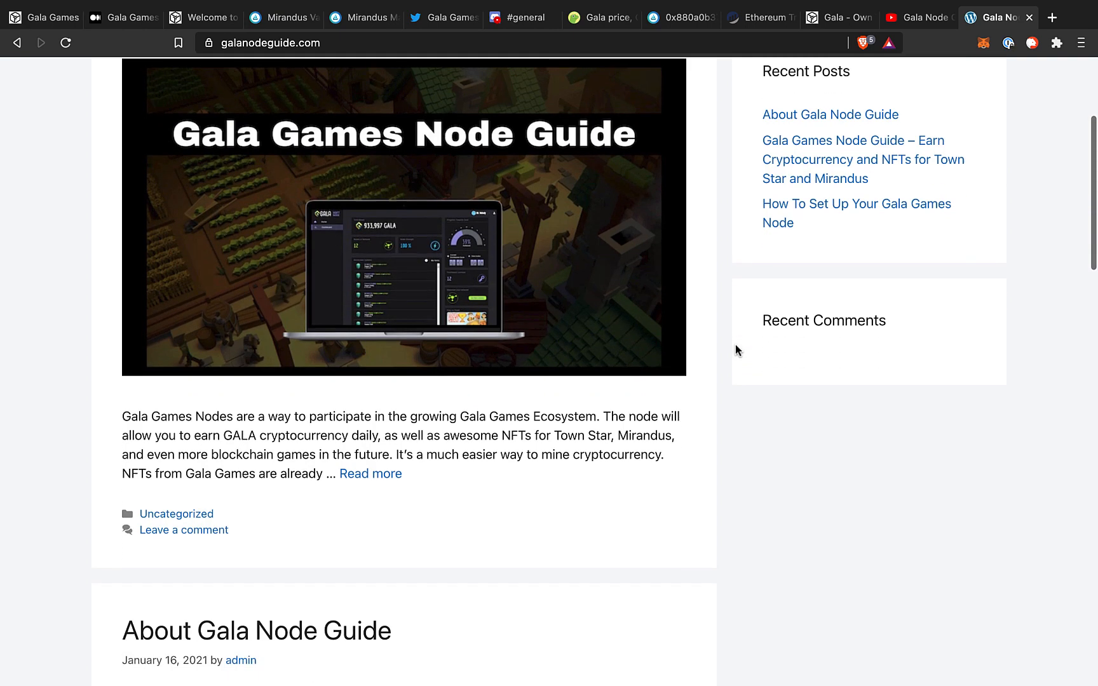
Scroll past the About Gala Node Guide post to the node setup post
scroll(down, 3)
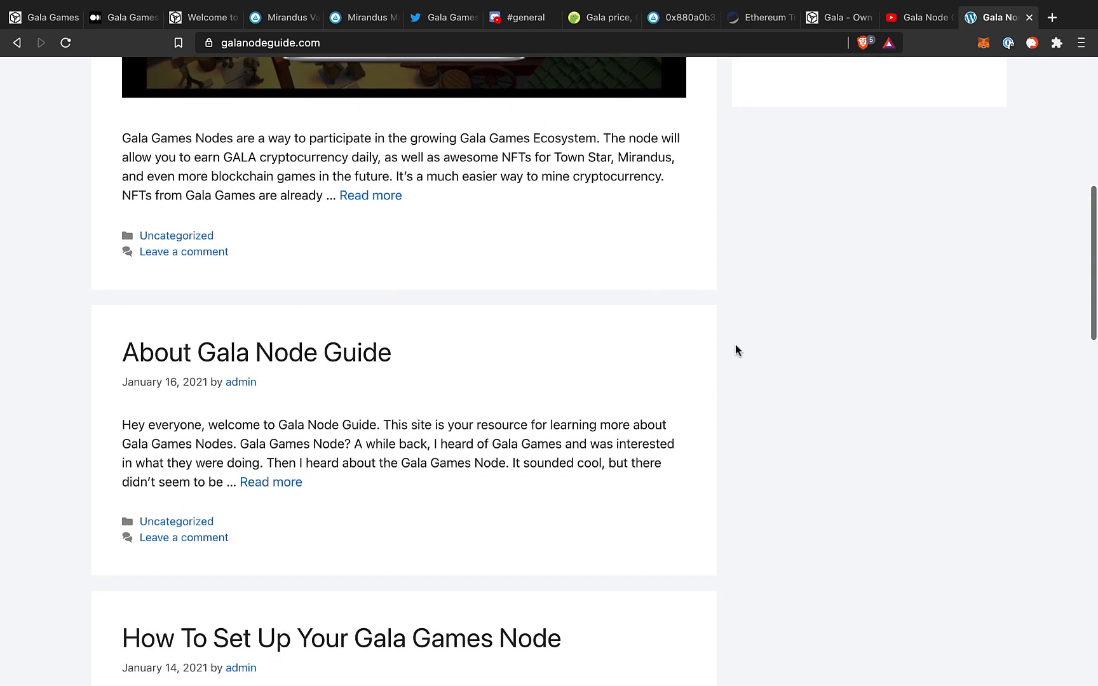
scroll(down, 3)
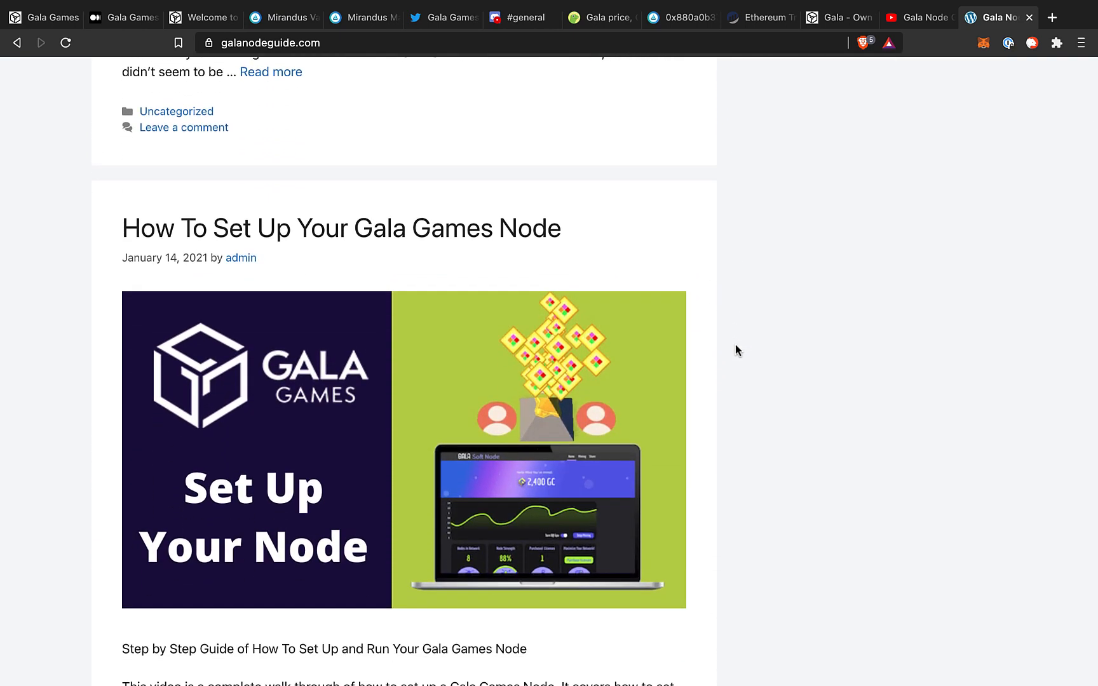